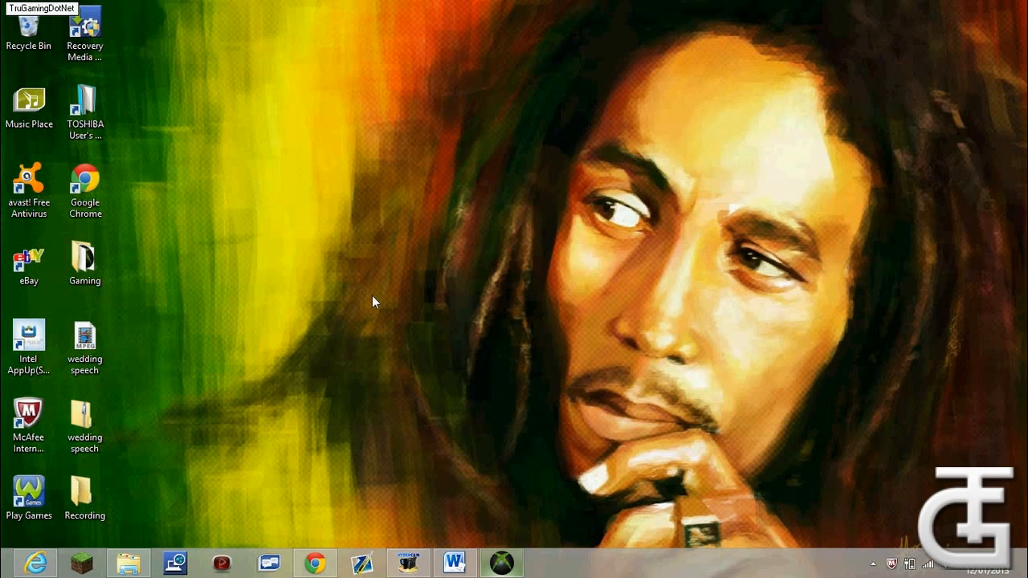
Review the Word document describing how to move a map to the Xbox
click(453, 562)
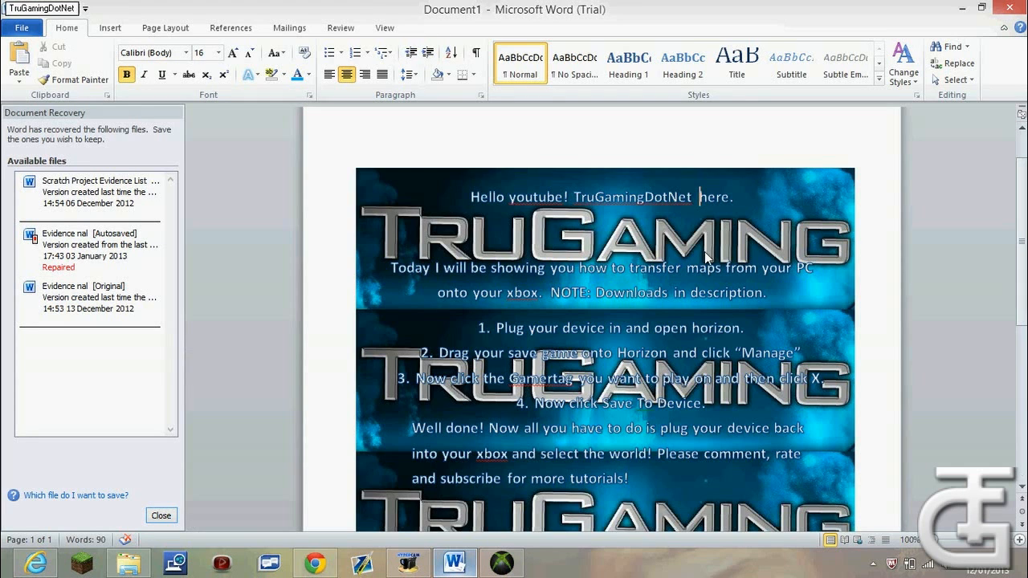
scroll(down, 3)
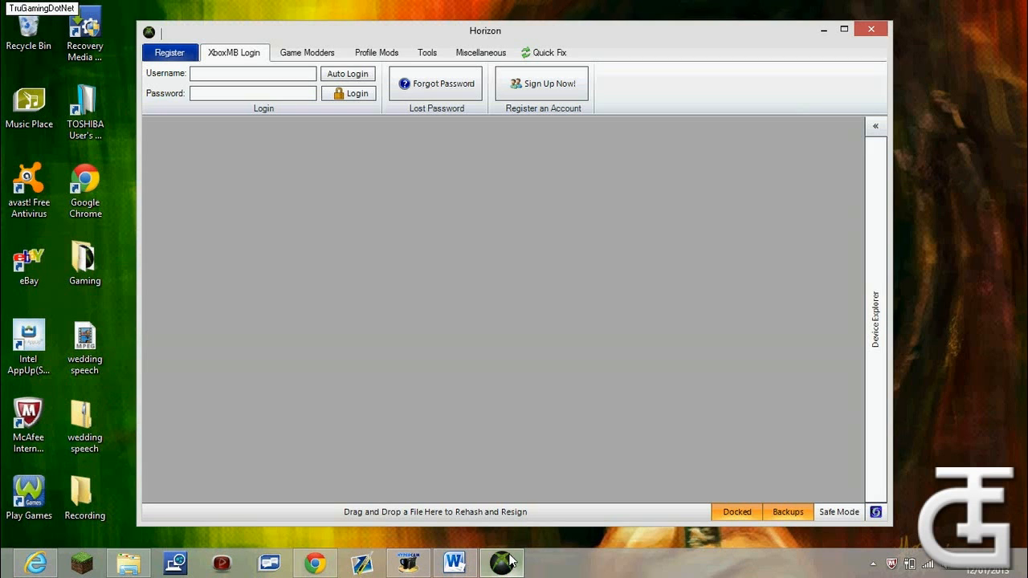
Load Tower control.bin from the Gaming > Minecraft folder into Horizon
click(128, 562)
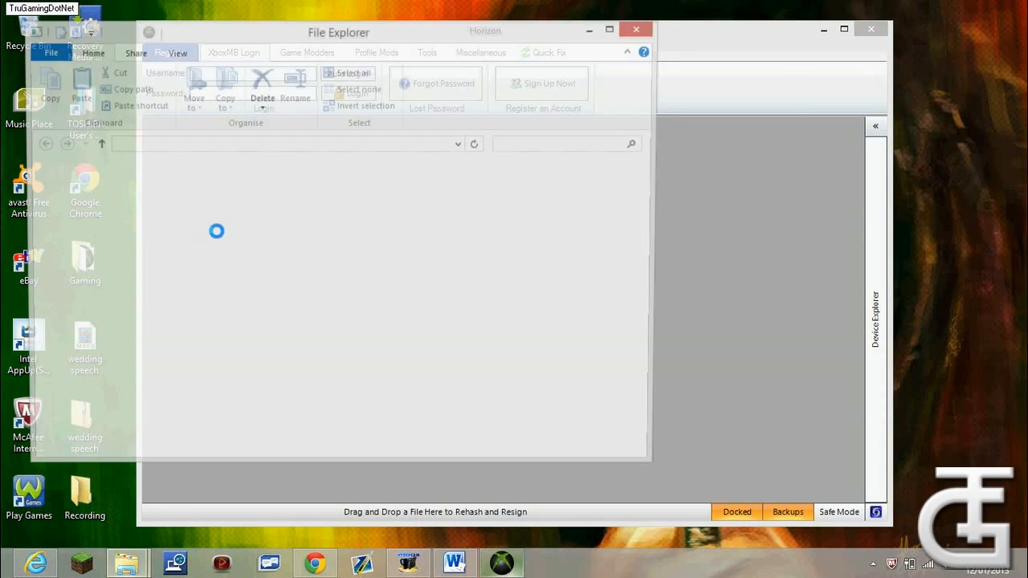
click(210, 238)
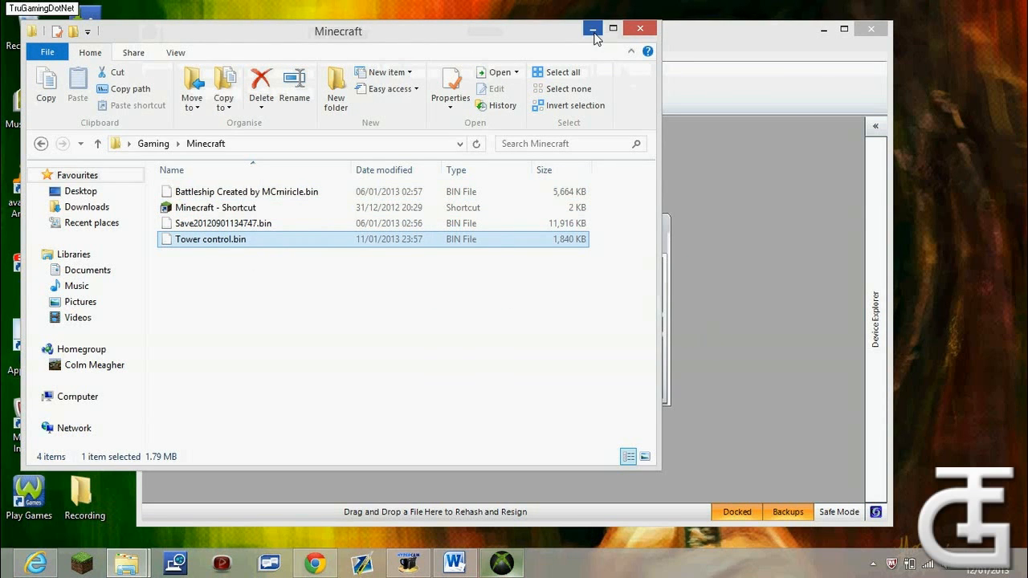
click(593, 27)
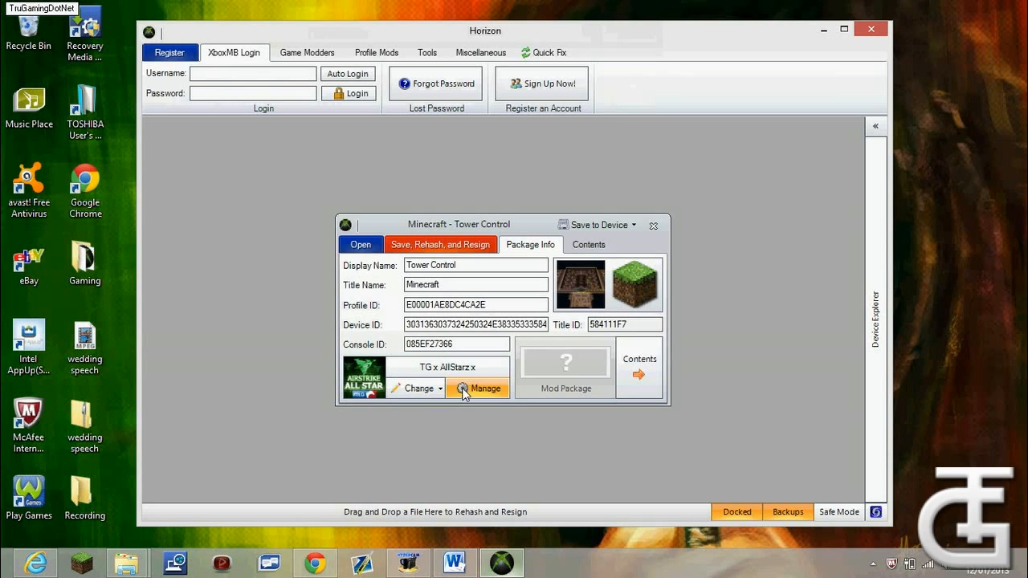
Check the stored profiles, then rehash the Tower Control save to a different profile
click(478, 387)
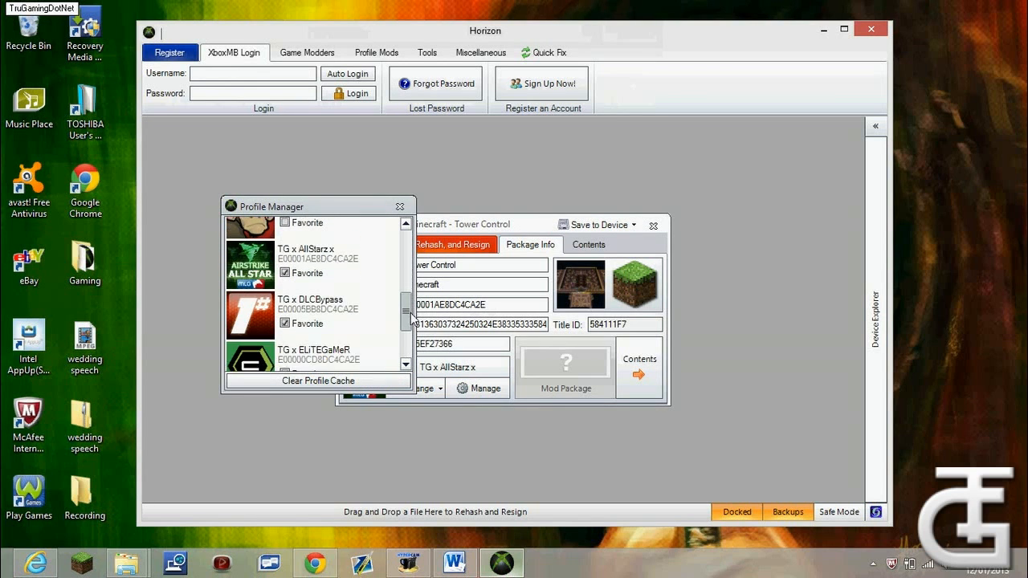
scroll(down, 3)
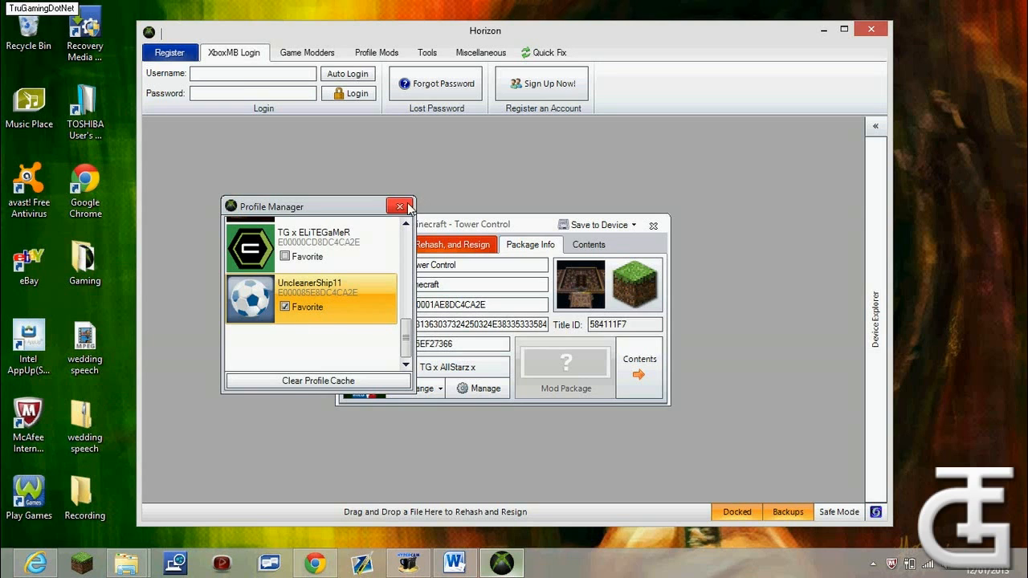
click(416, 387)
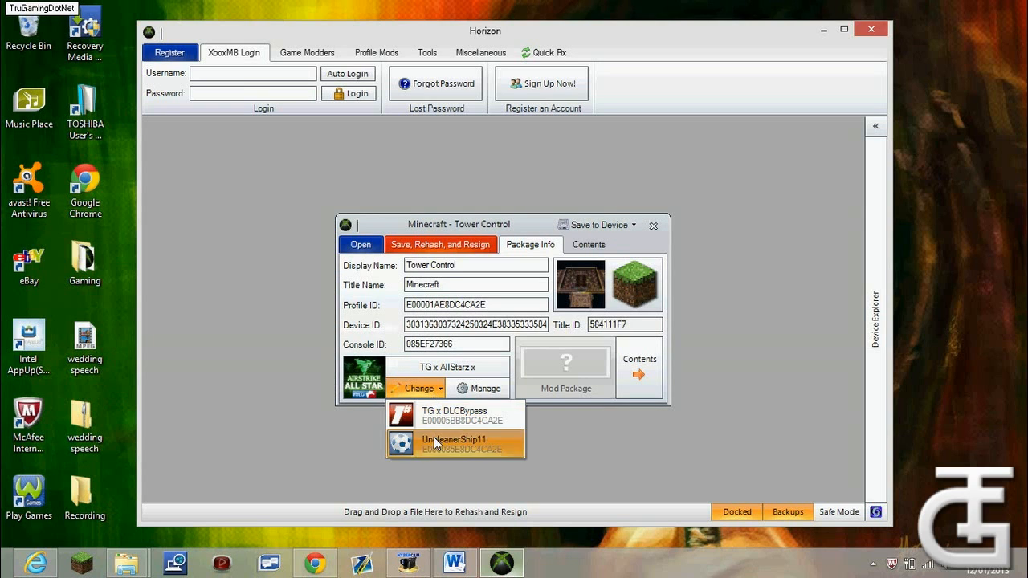
click(452, 443)
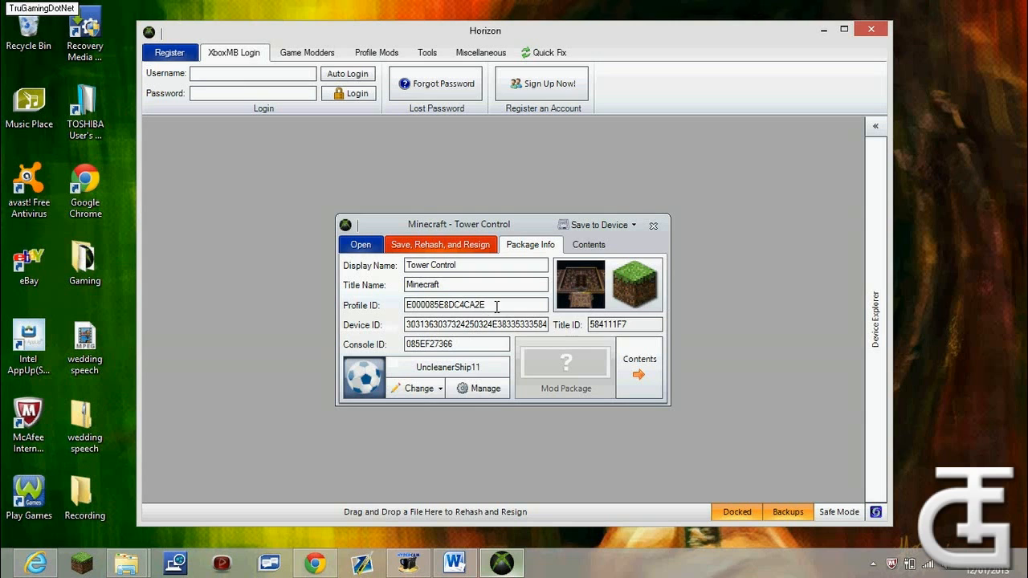
click(593, 225)
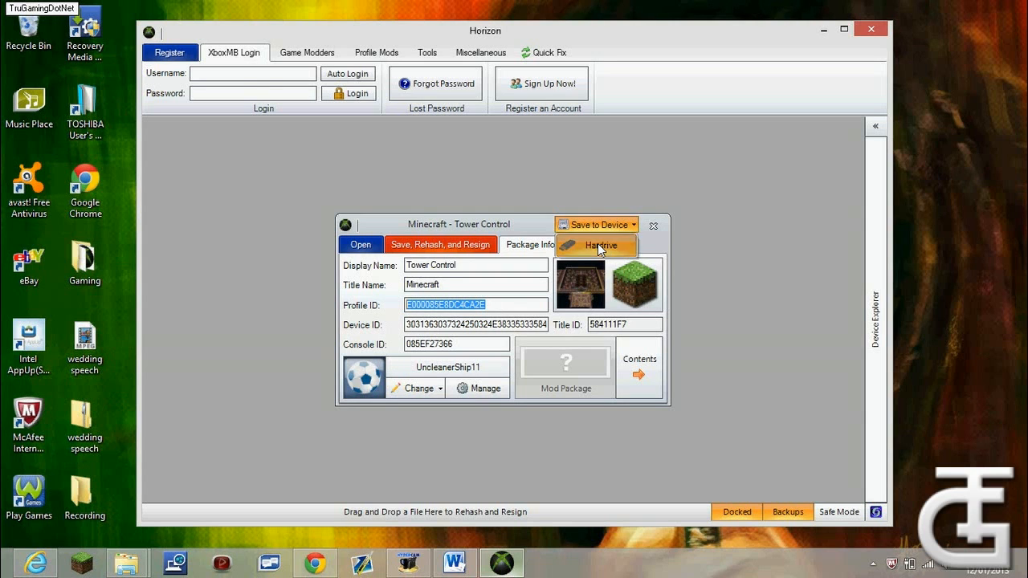
Save the changes and send the rehashed save to the USB hard drive
click(597, 244)
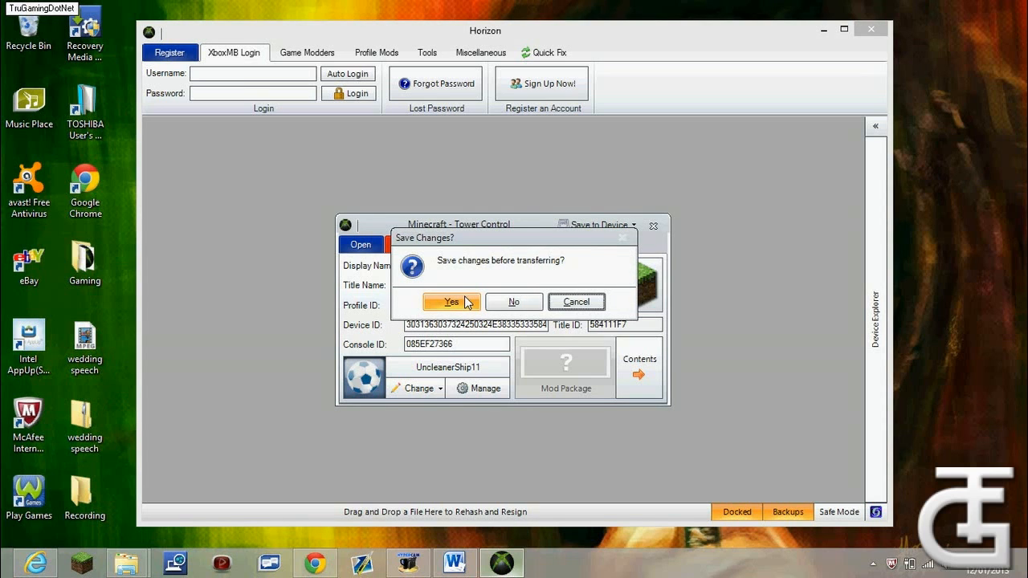
click(450, 302)
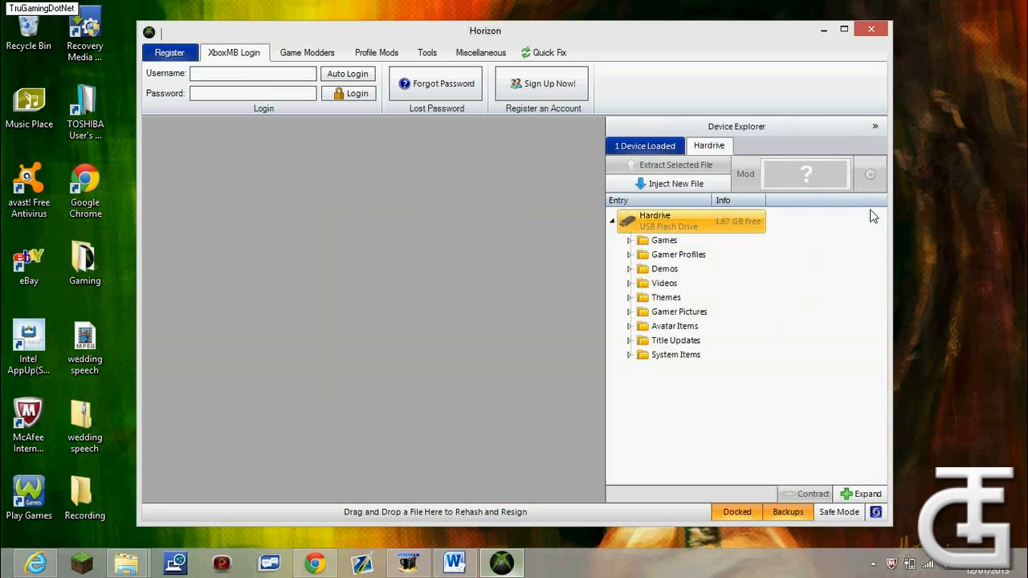
Confirm Tower Control appears under Hardrive > Games > Minecraft, then close Horizon
click(663, 241)
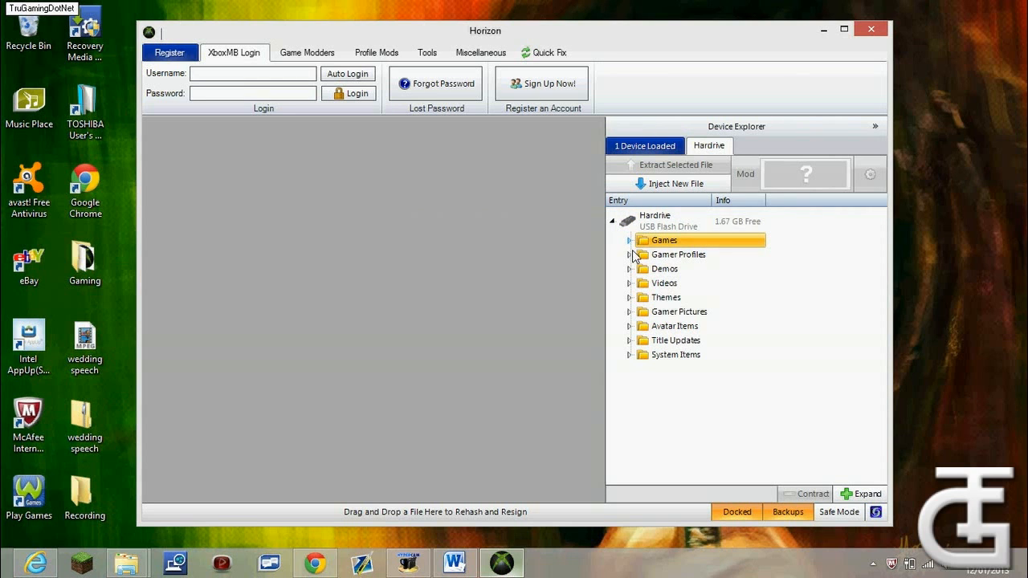
click(629, 241)
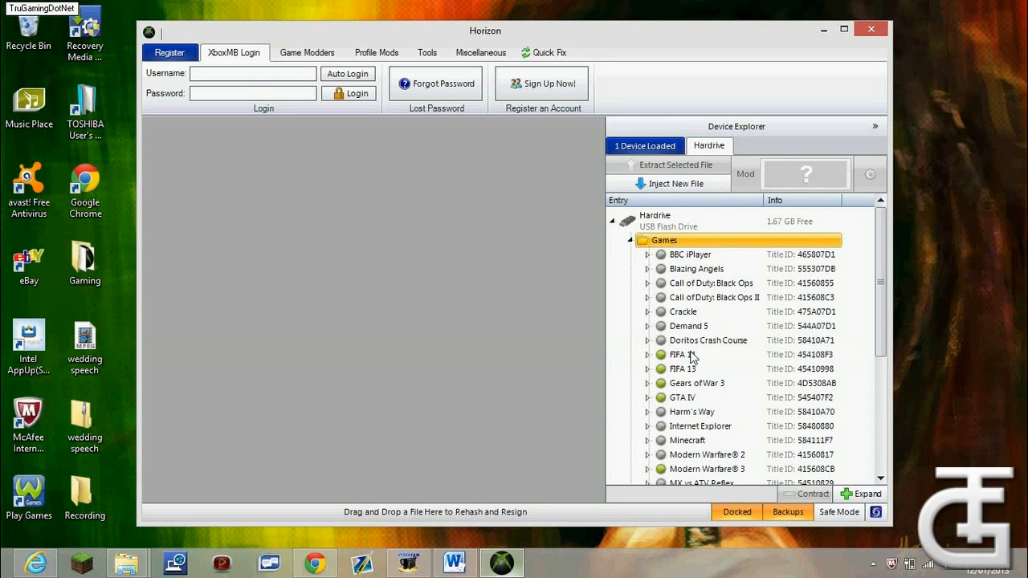
scroll(down, 3)
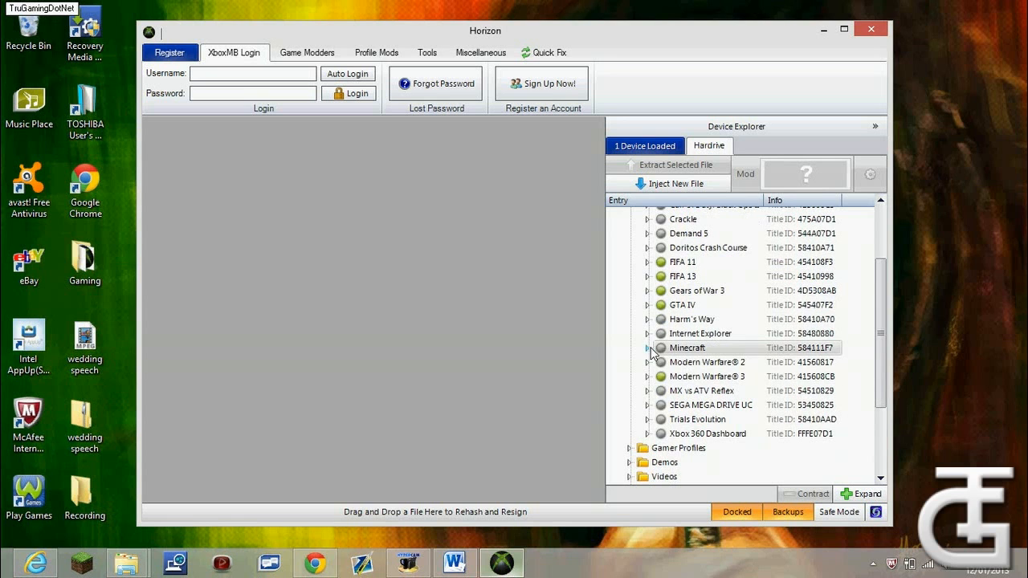
click(649, 347)
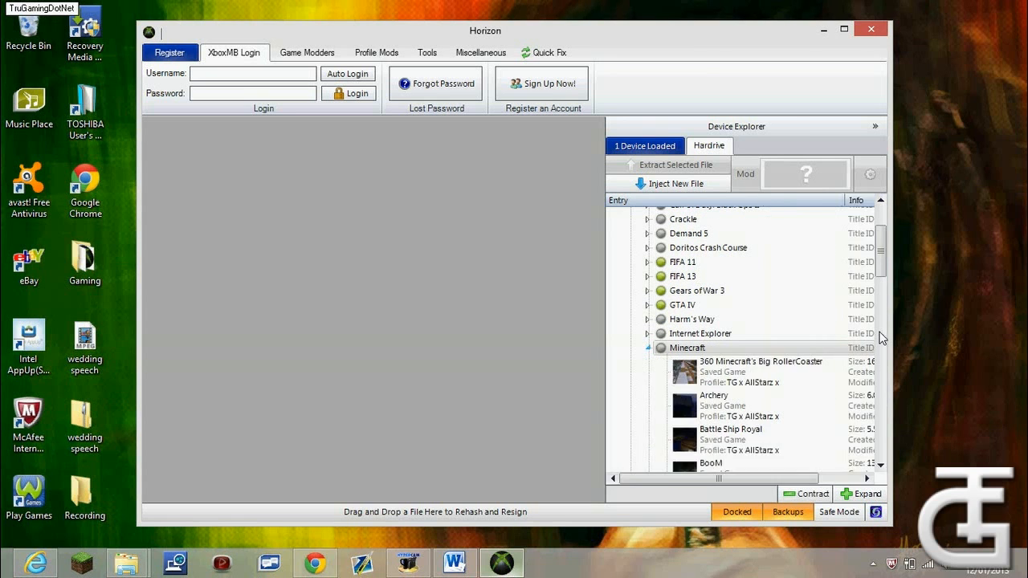
scroll(down, 3)
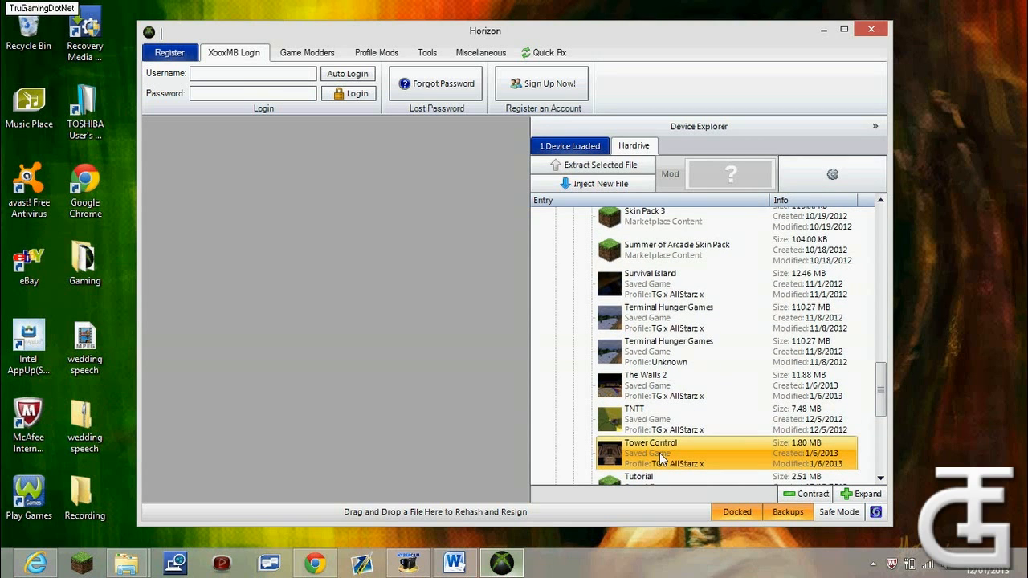
click(871, 29)
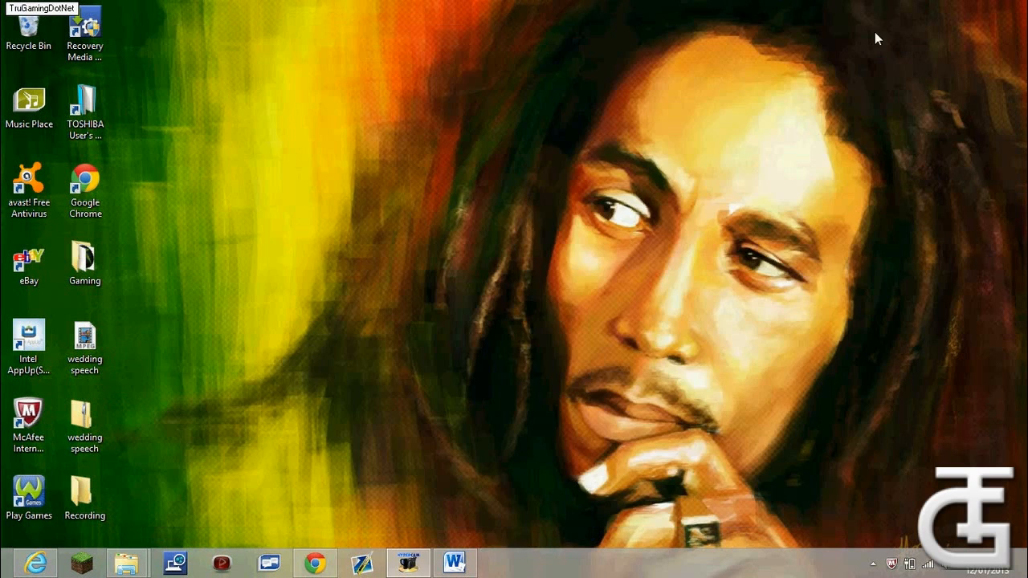
mouse_move(655, 275)
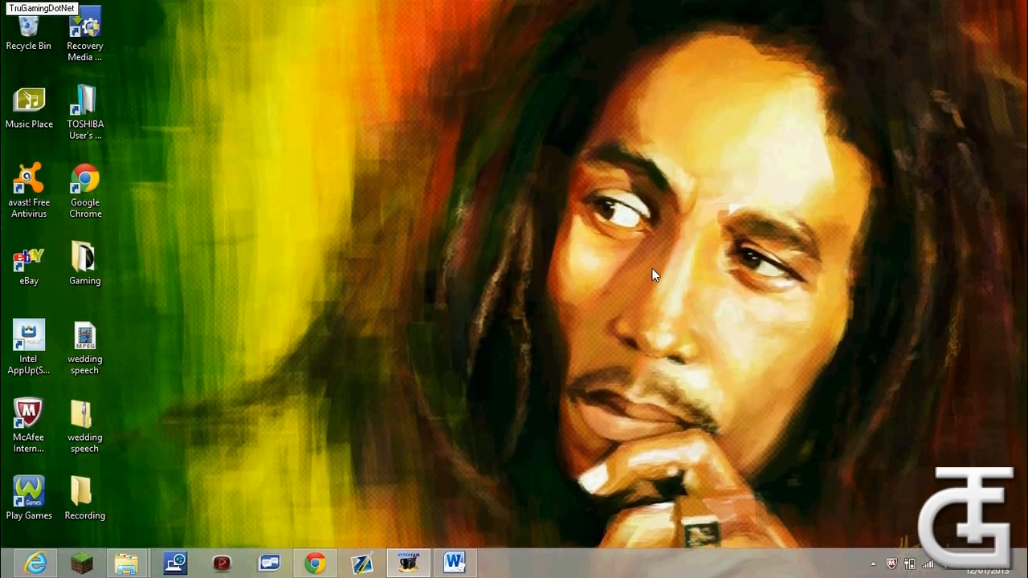
Bring up Chrome on the Google search results for TruGamingDotNet
click(315, 562)
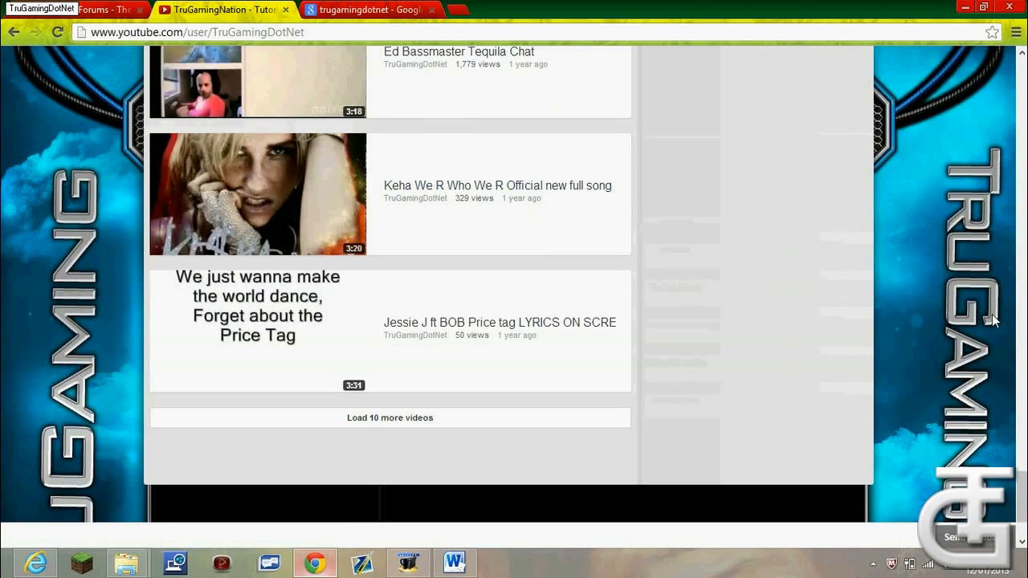
click(366, 10)
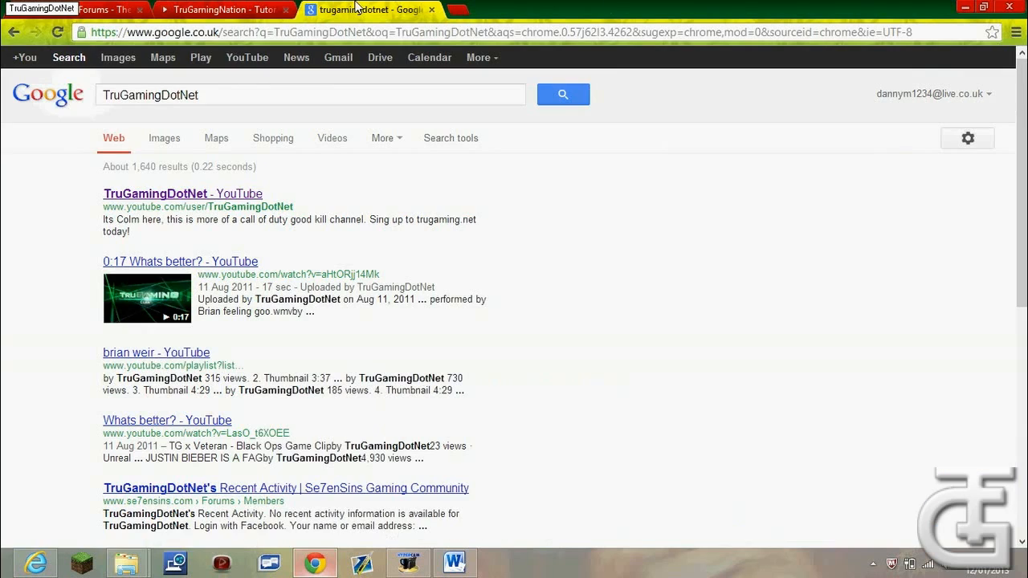